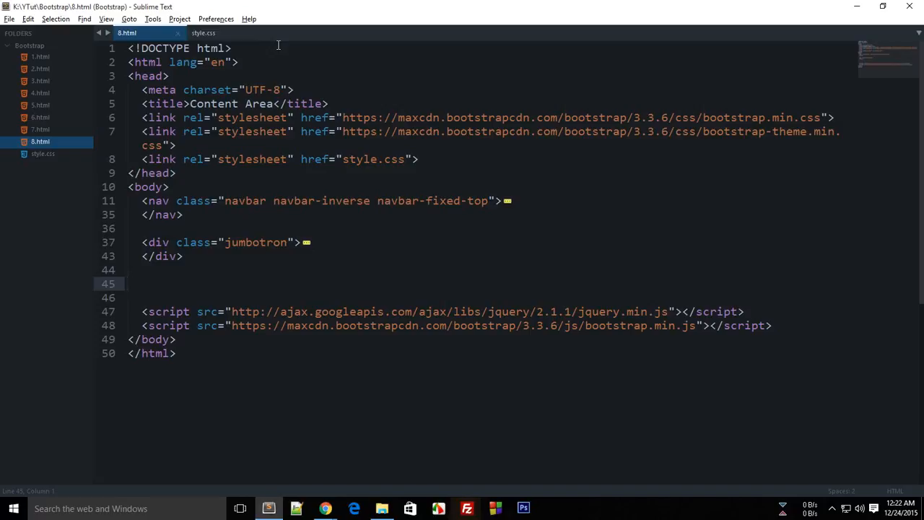
Preview the page in the browser, then return to 8.html and save it
left_click(324, 509)
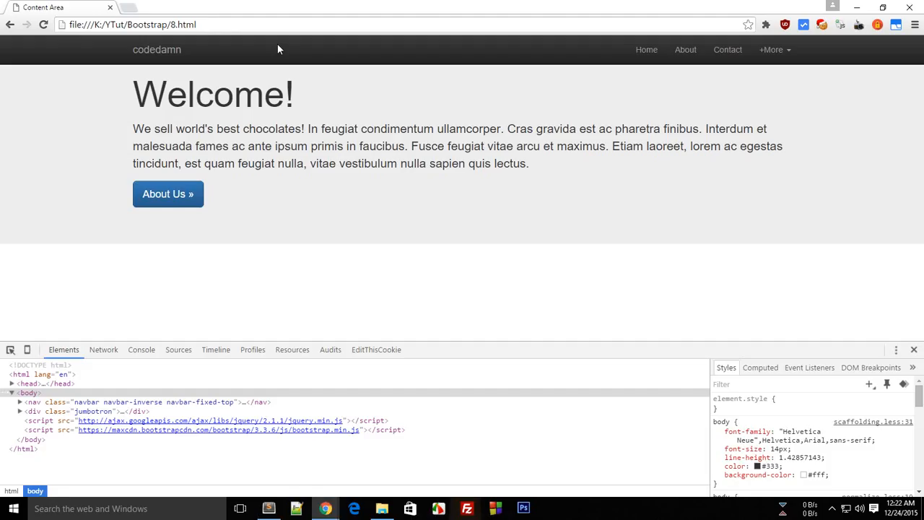
left_click(772, 49)
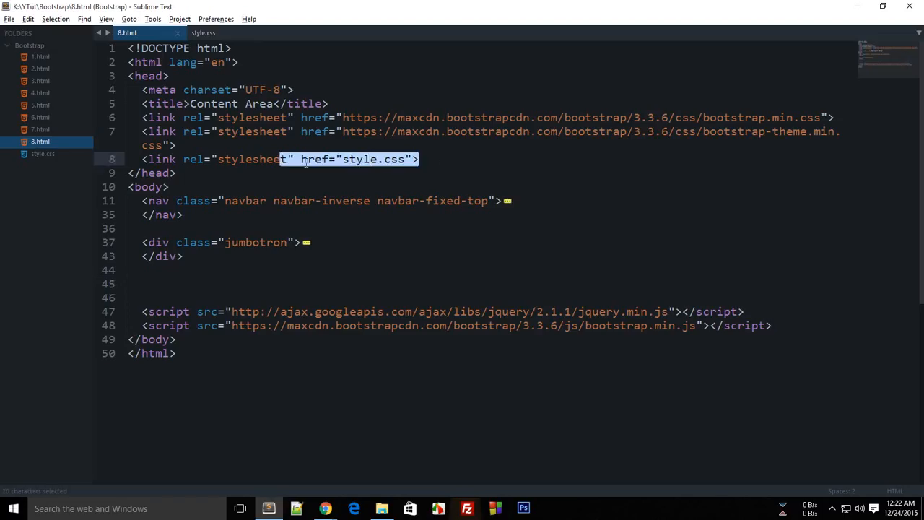
left_click(191, 283)
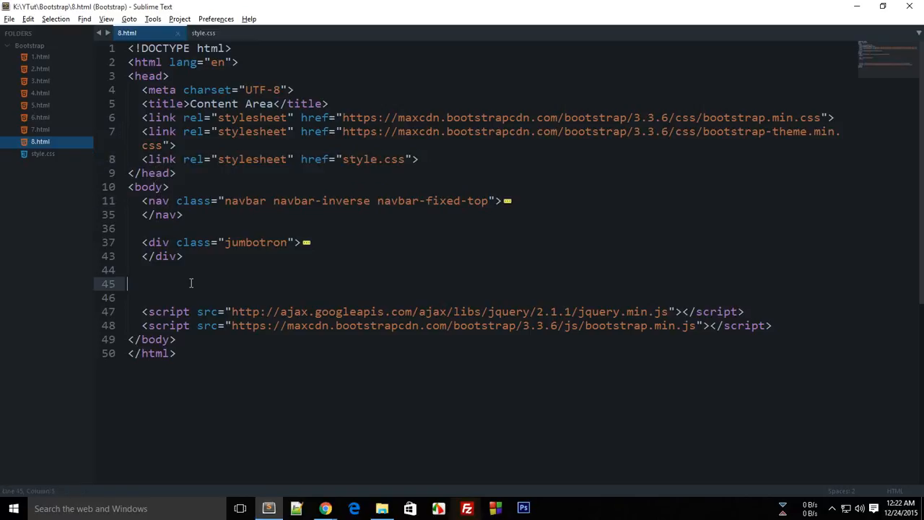
key("ctrl+s")
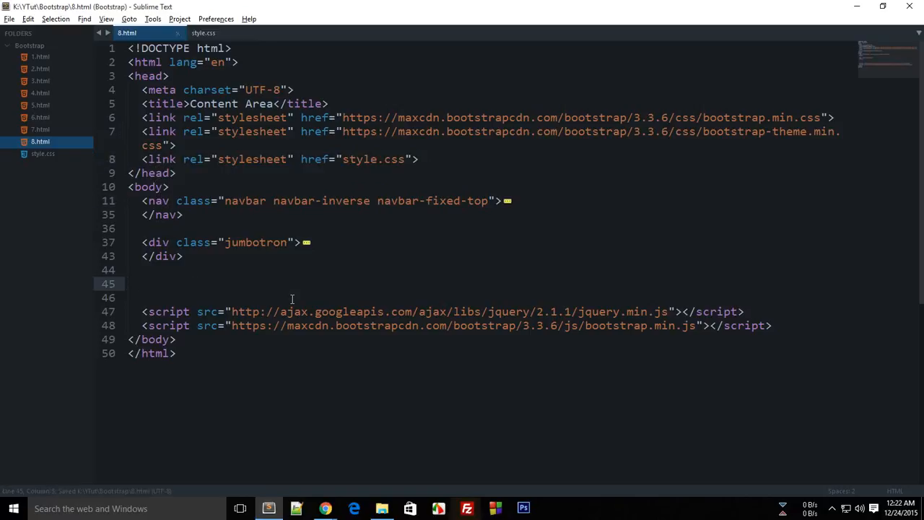
Add a container div with the h1 heading 'Buy Some Facebook Likes From Us!'
type("<")
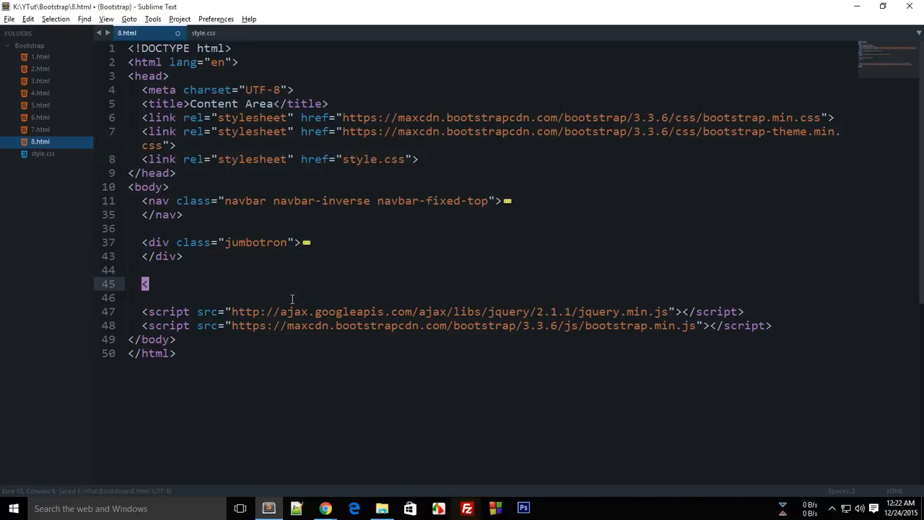
type("div class=")
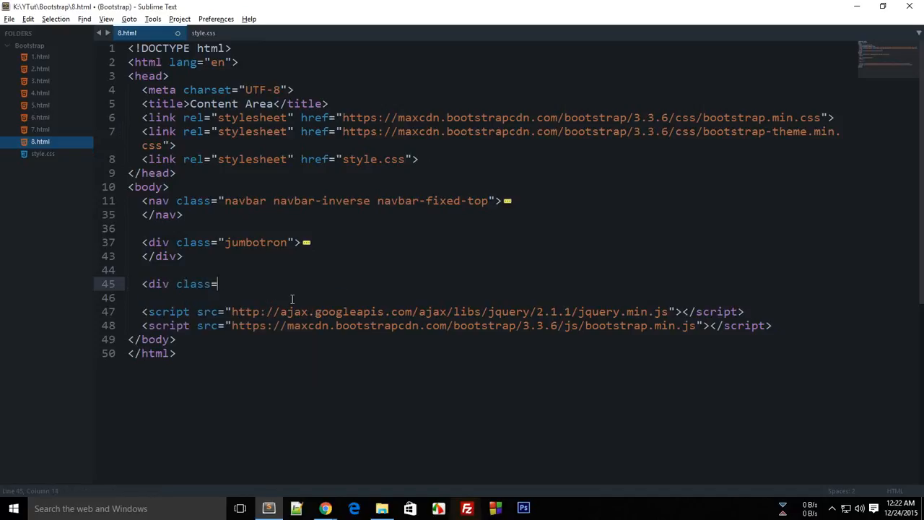
type("\"container\">")
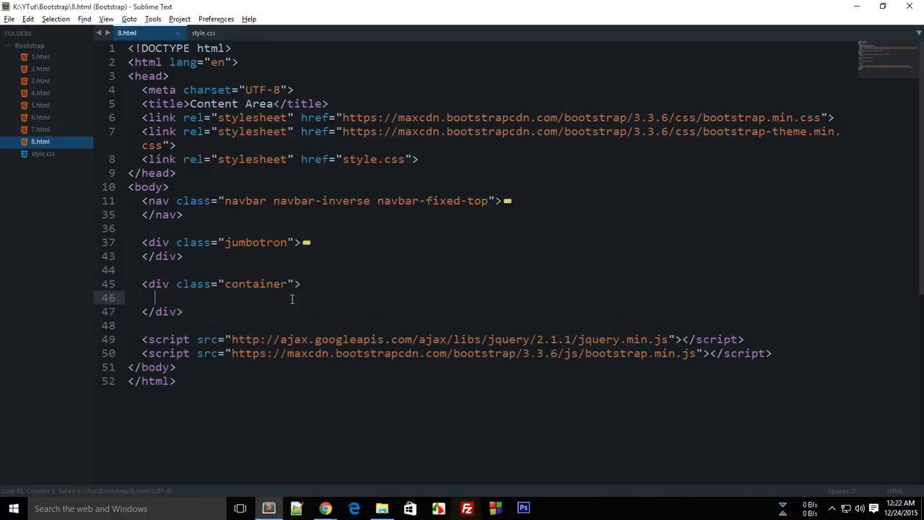
type("<h1>")
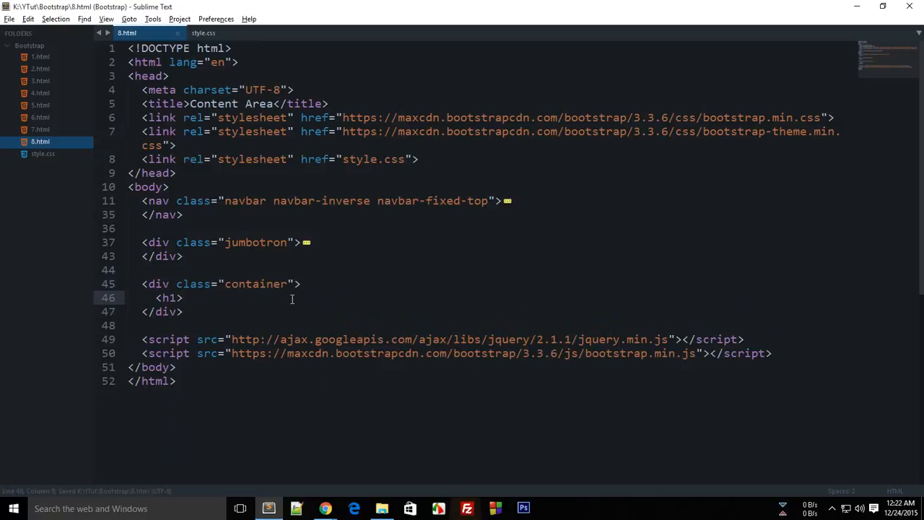
type("Buy")
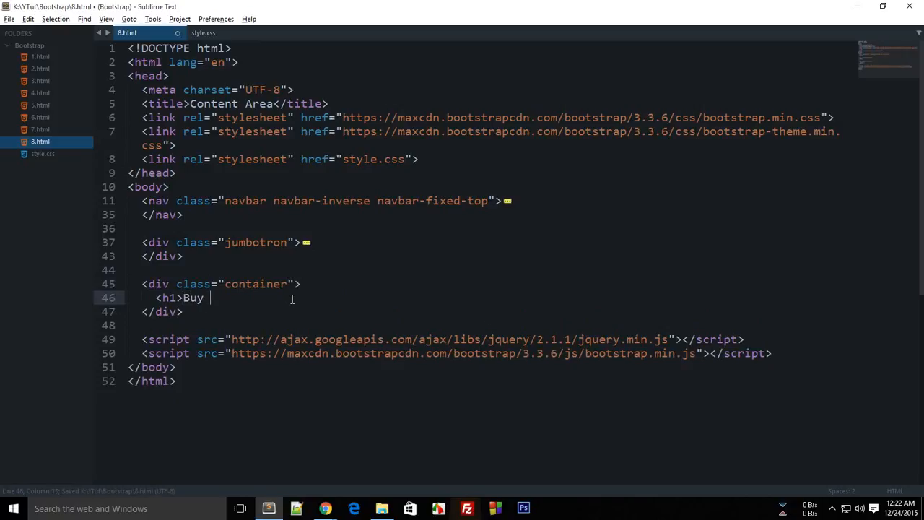
type("Some")
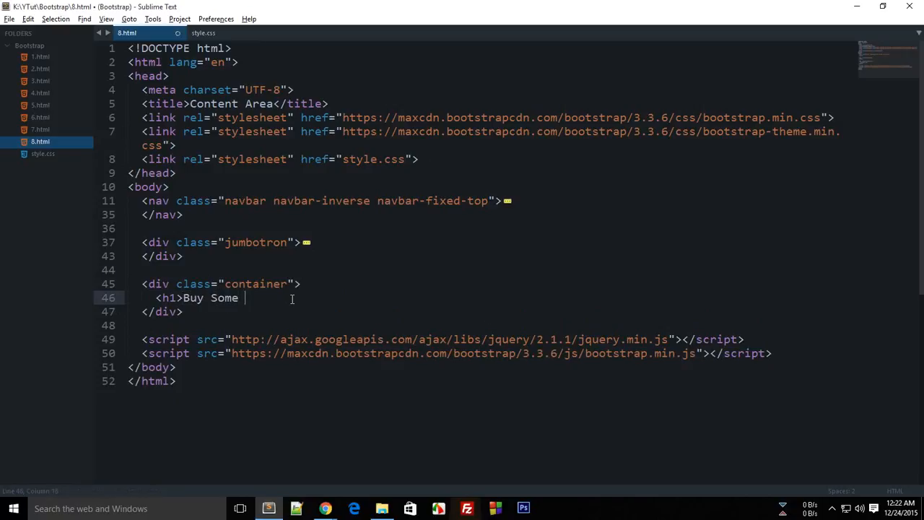
type("Faceboo")
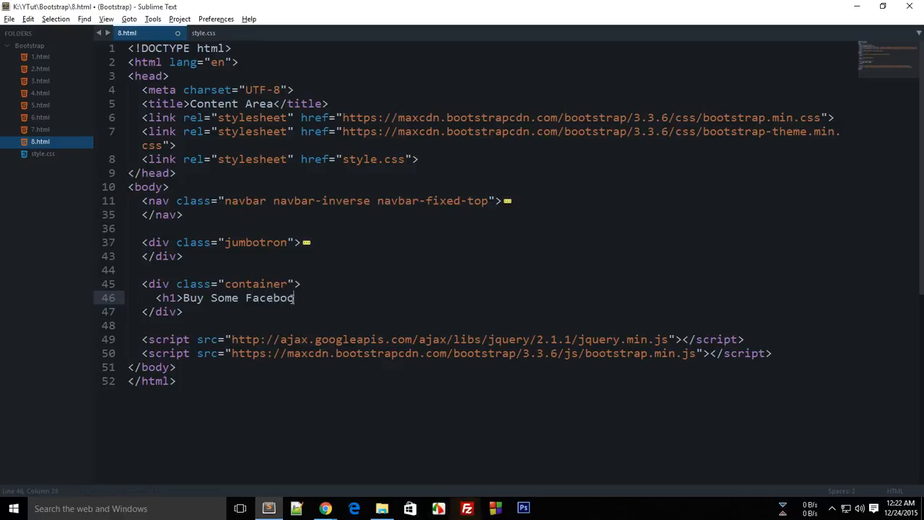
type("Likes From Us!</h1>")
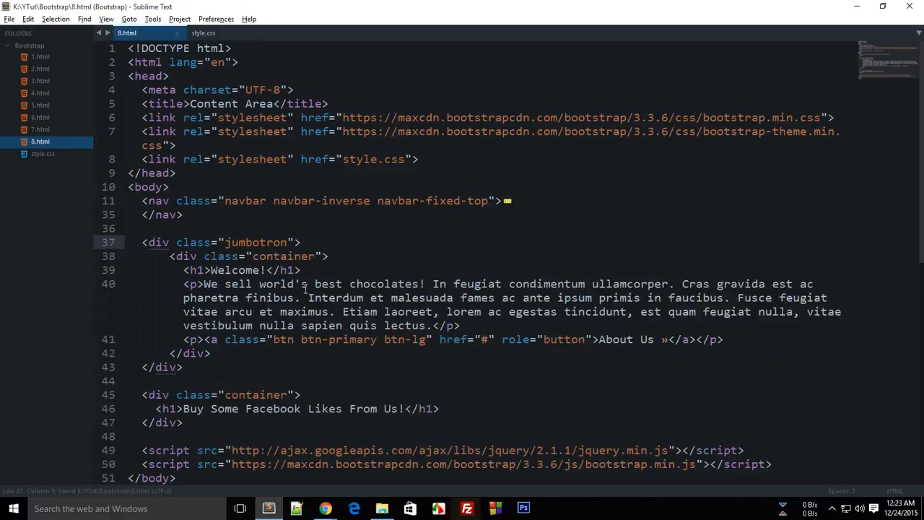
Replace 'best' with 'most quality' in the jumbotron paragraph and adjust the Facebook likes wording
double_click(383, 283)
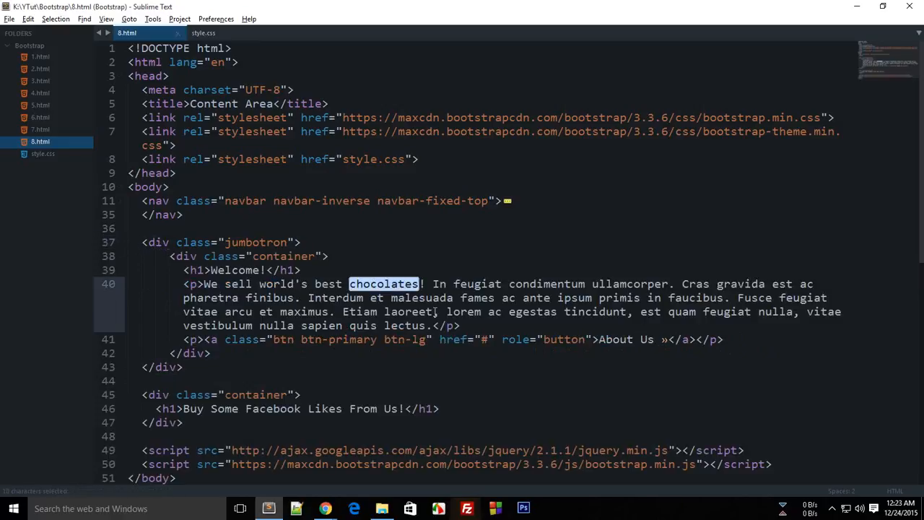
double_click(327, 283)
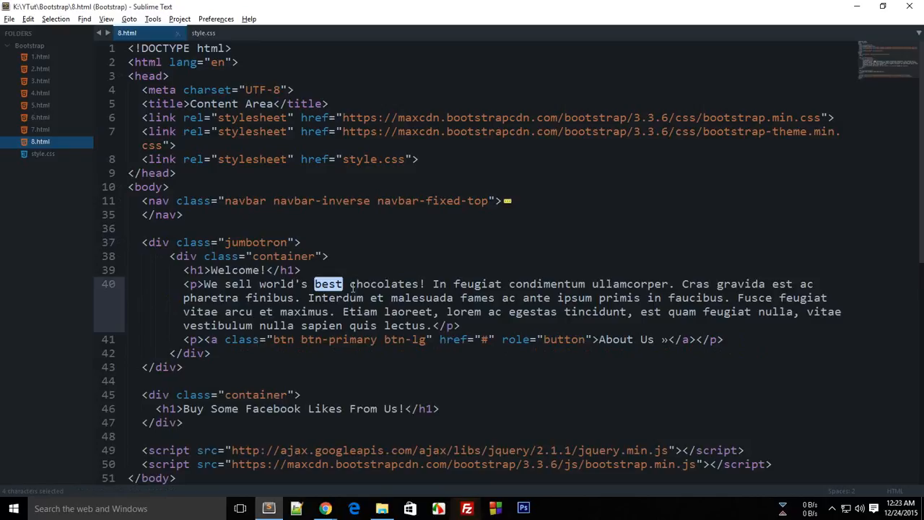
type("most")
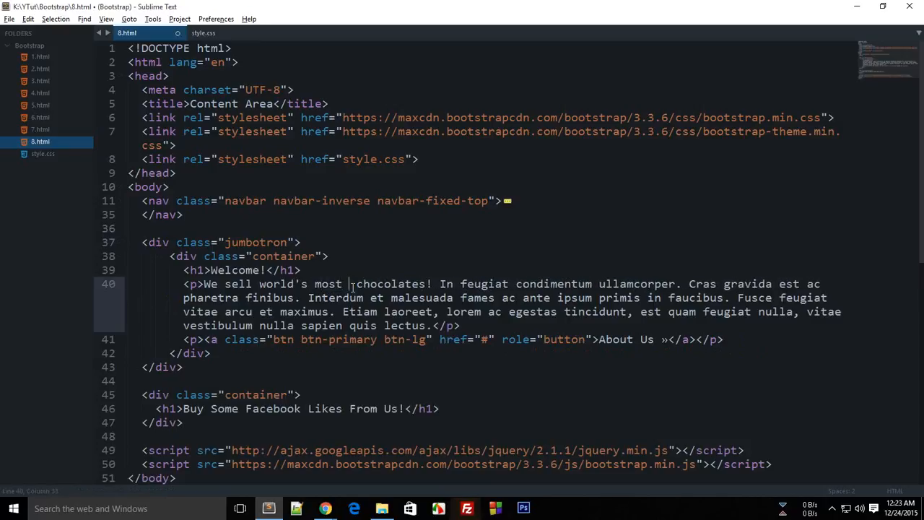
type("quality")
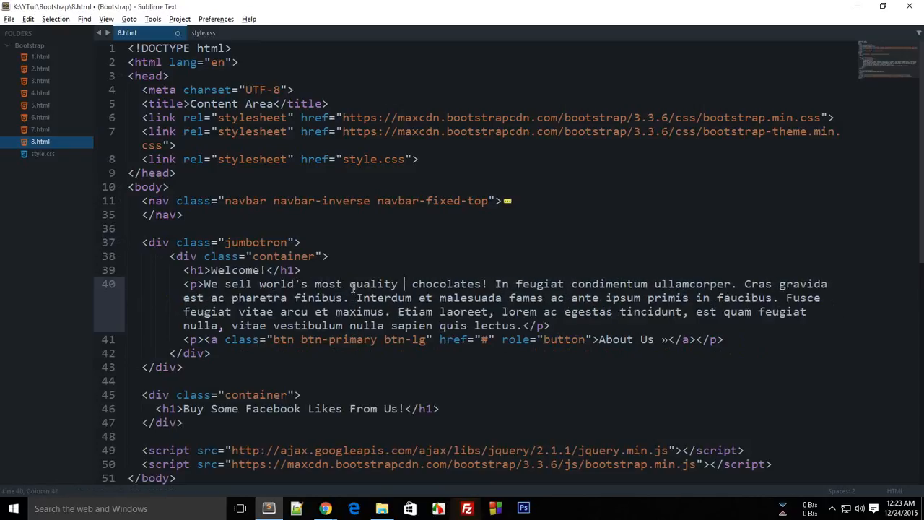
type("lik")
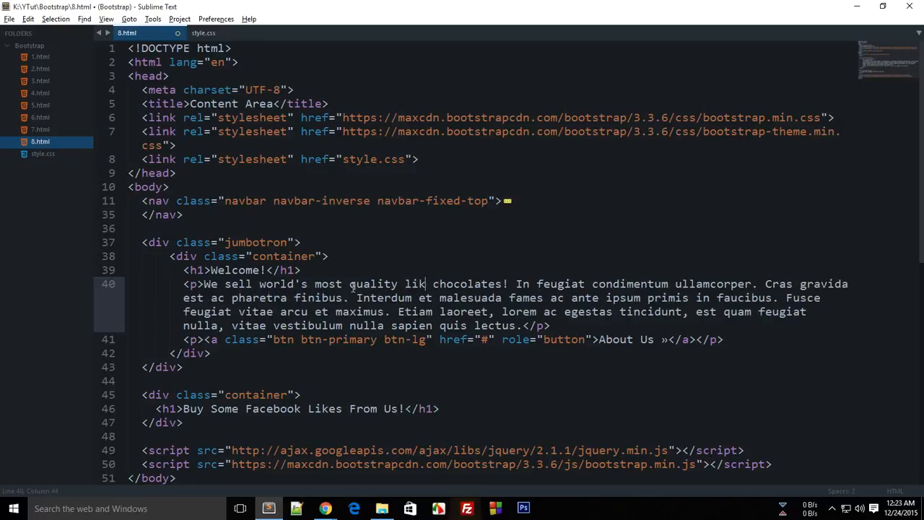
type("facebook")
left_click(297, 409)
type(" <small></small>")
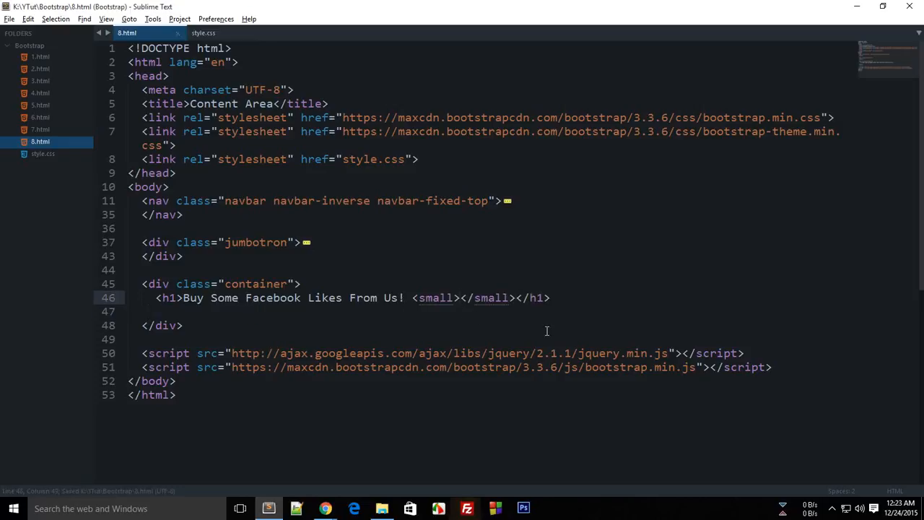
Add the subtitle 'You won't regret!' and class myOwnClass to the container div
type("Y")
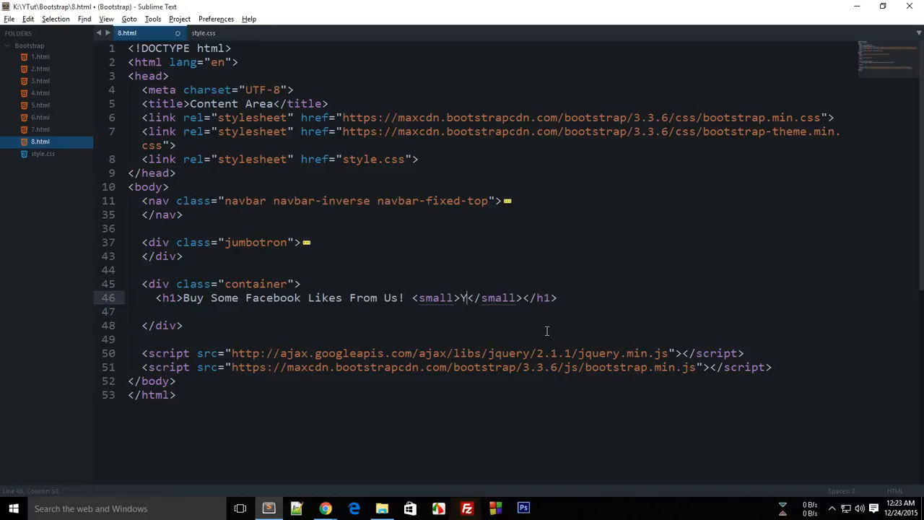
type("ou won't regret!")
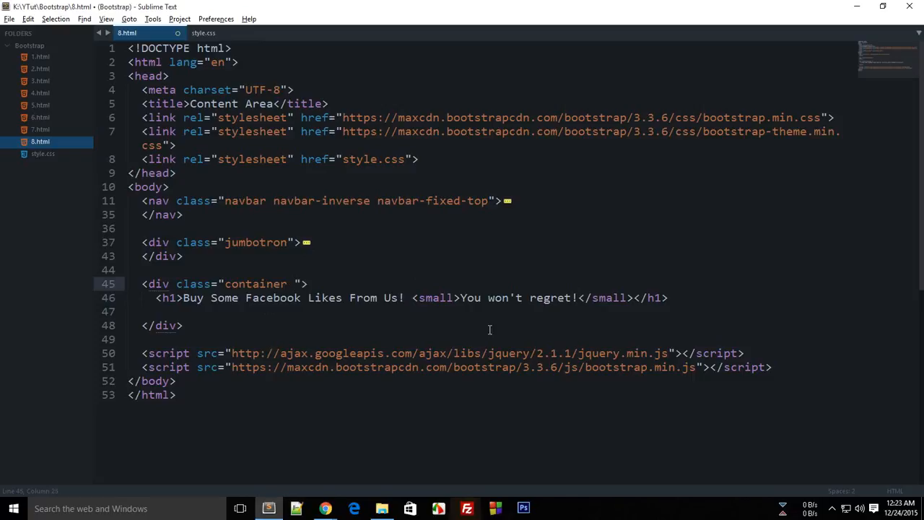
type("myOwnCla")
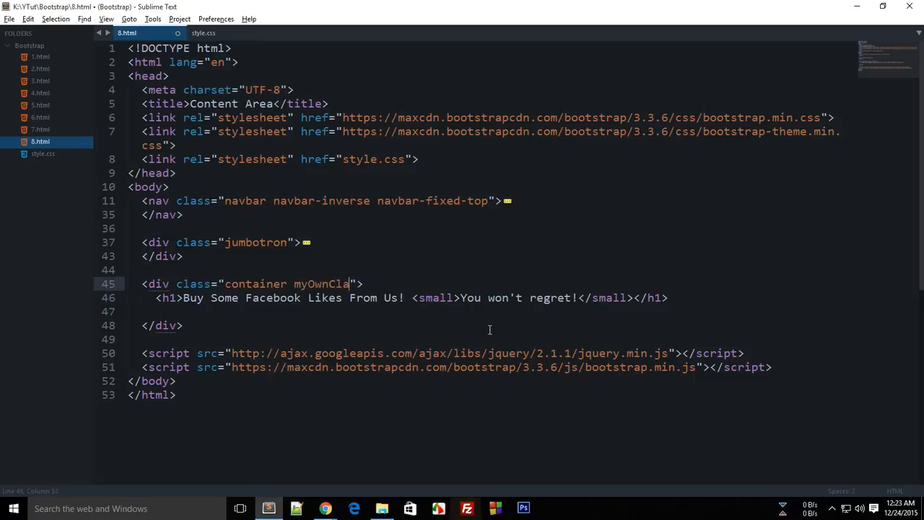
left_click(203, 34)
type("t")
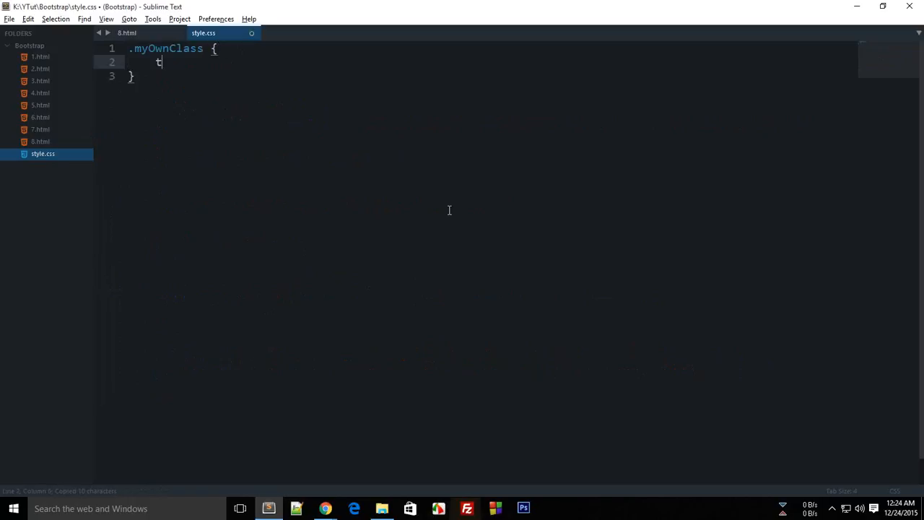
Write a .myOwnClass h1 rule with text-align: center in style.css
key("backspace")
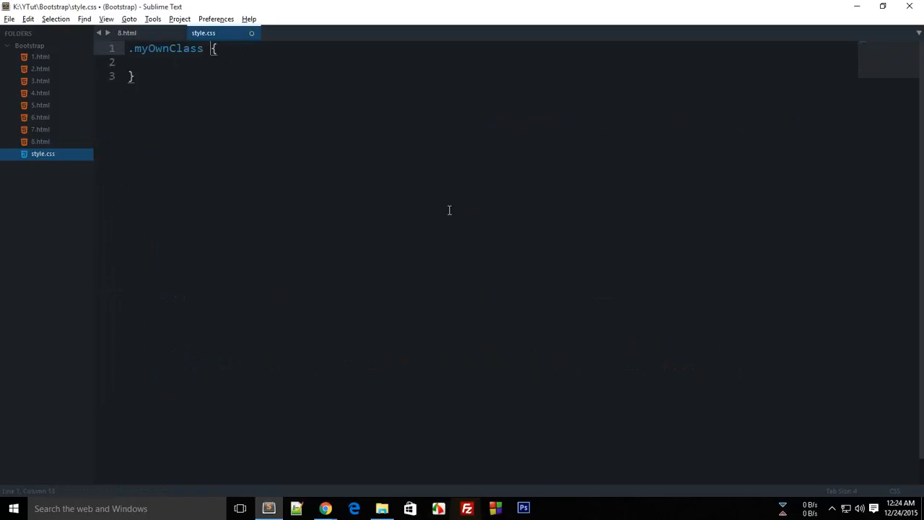
type("h1")
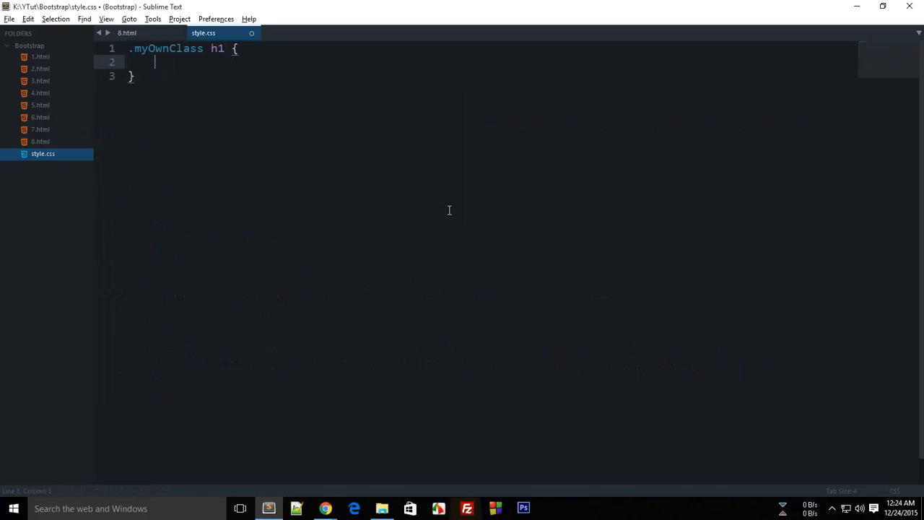
type("text-align: center;")
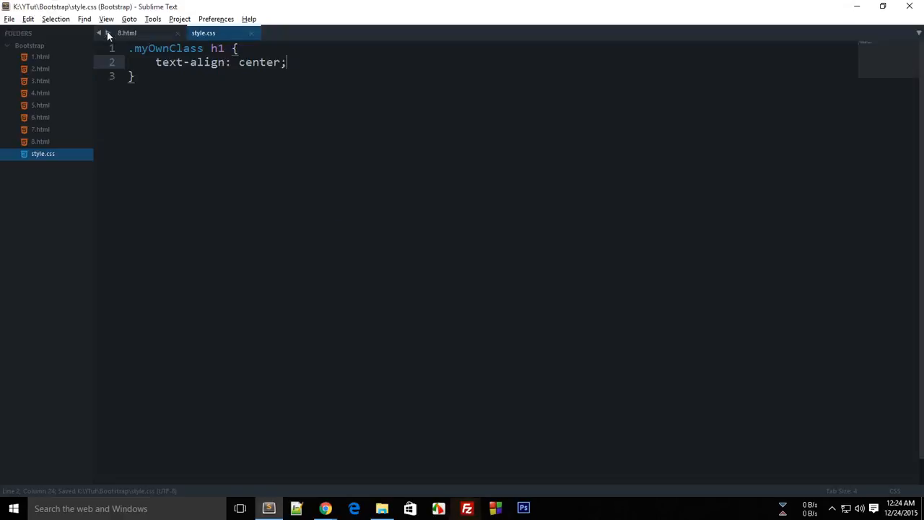
left_click(127, 33)
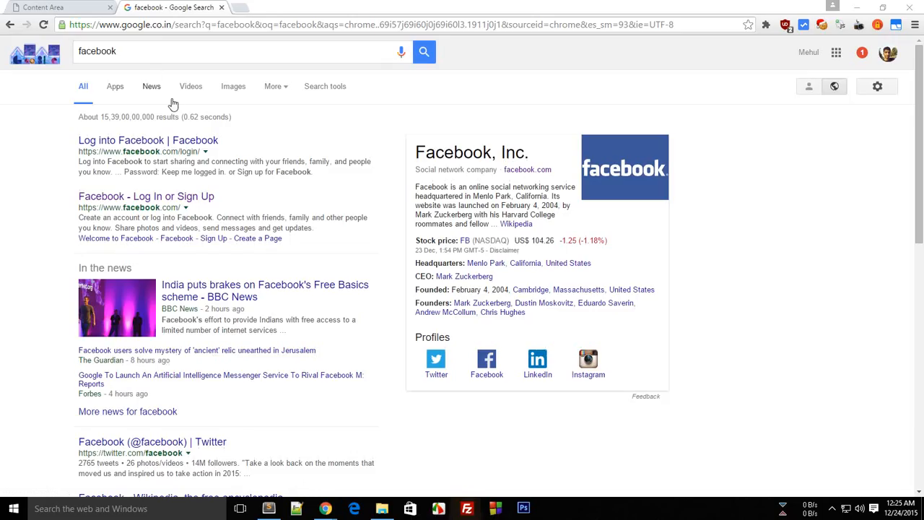
Find the blue Facebook icon in Google Images and open fb_icon_325x325.png by itself
left_click(234, 86)
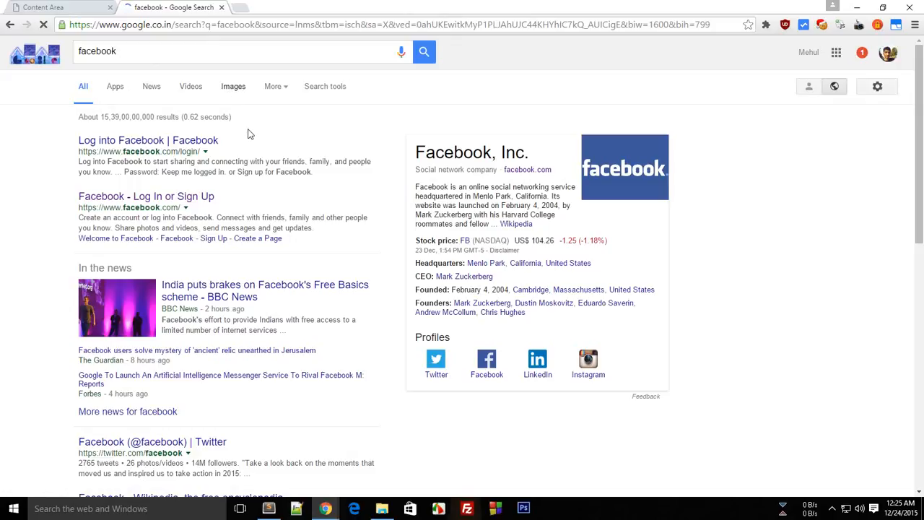
left_click(232, 86)
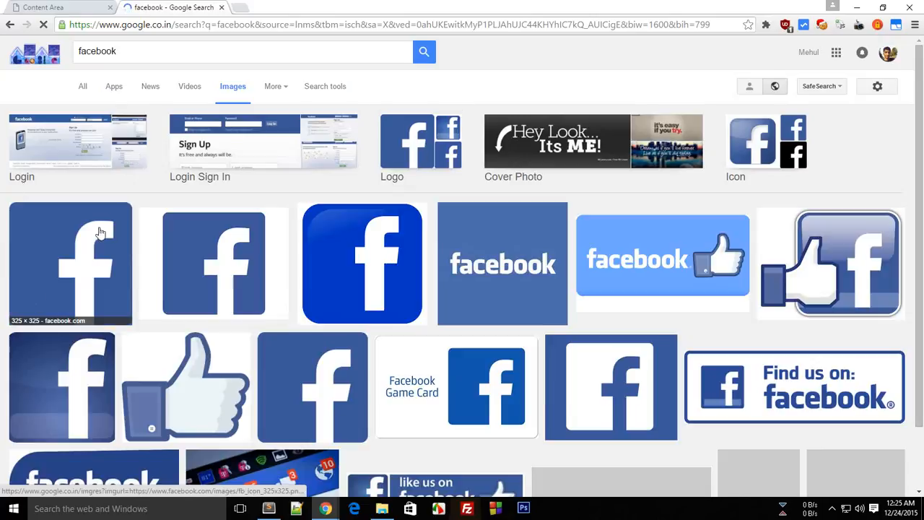
scroll("down", 3)
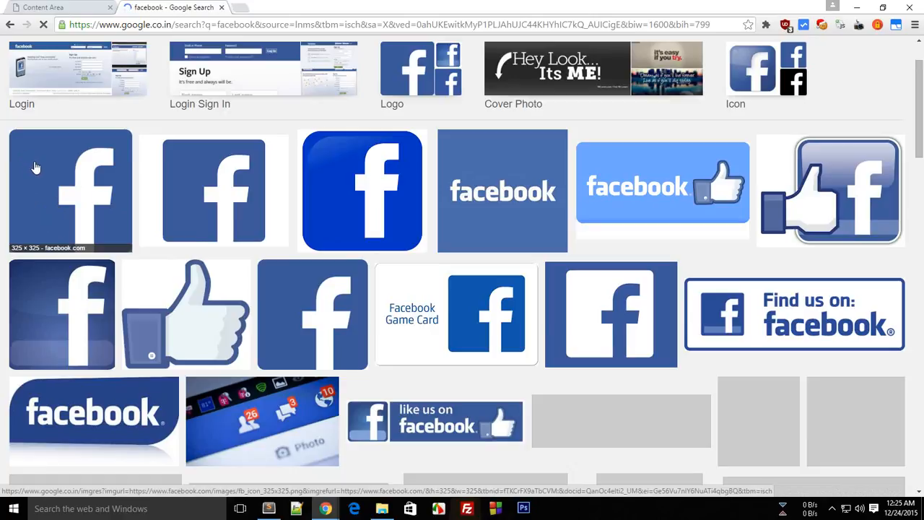
left_click(70, 191)
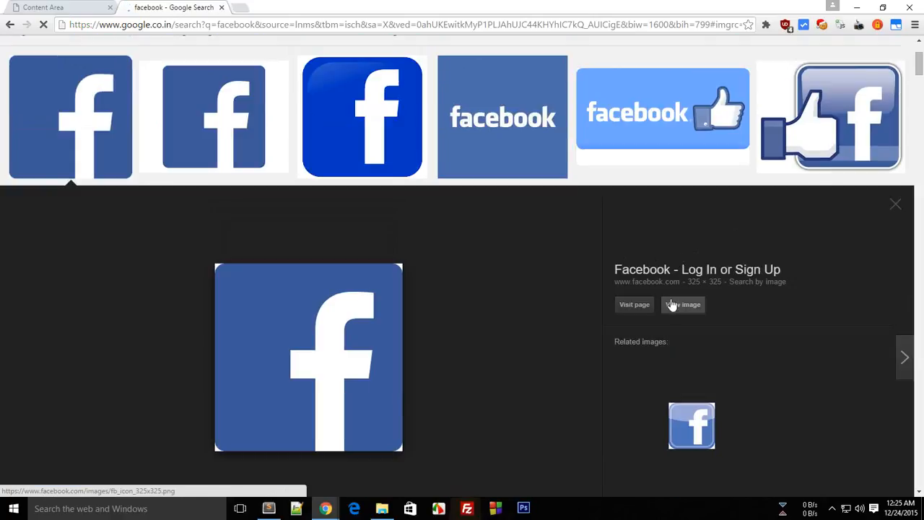
left_click(683, 304)
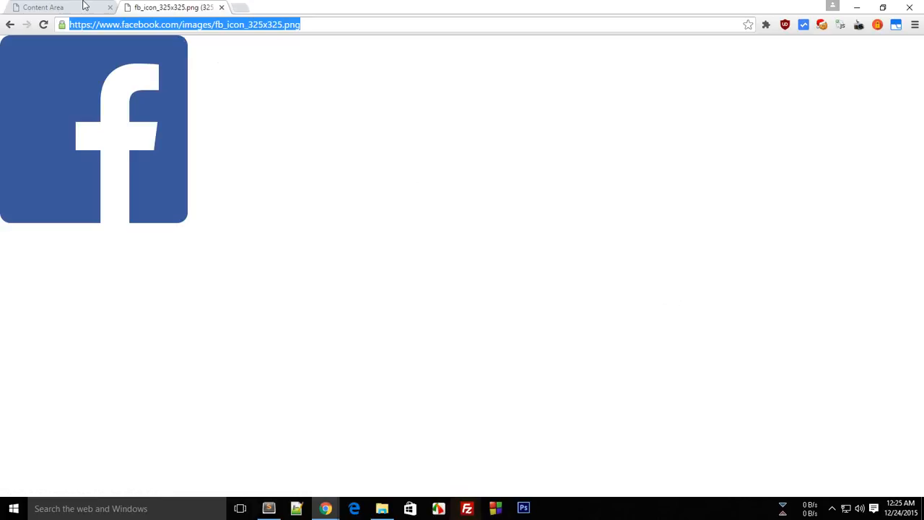
Embed the fb_icon_325x325.png image in 8.html inside a div with class center
left_click(268, 508)
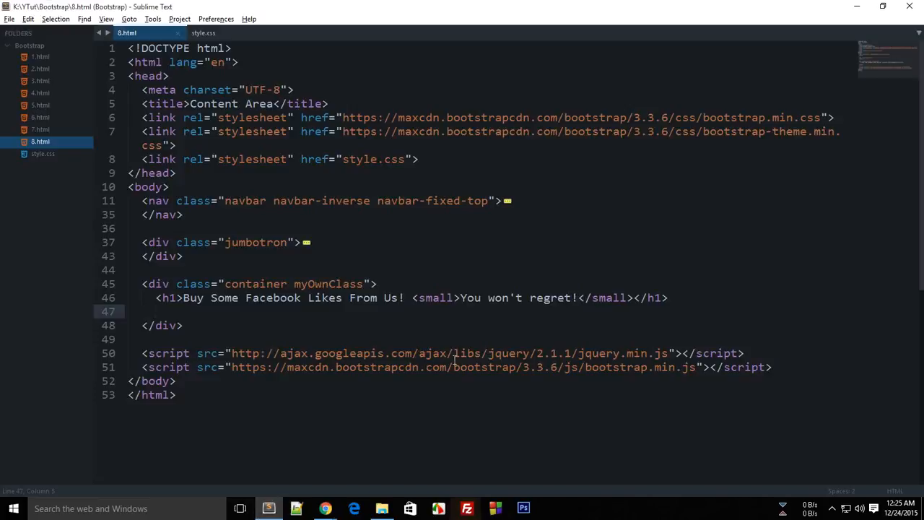
type("<img sr")
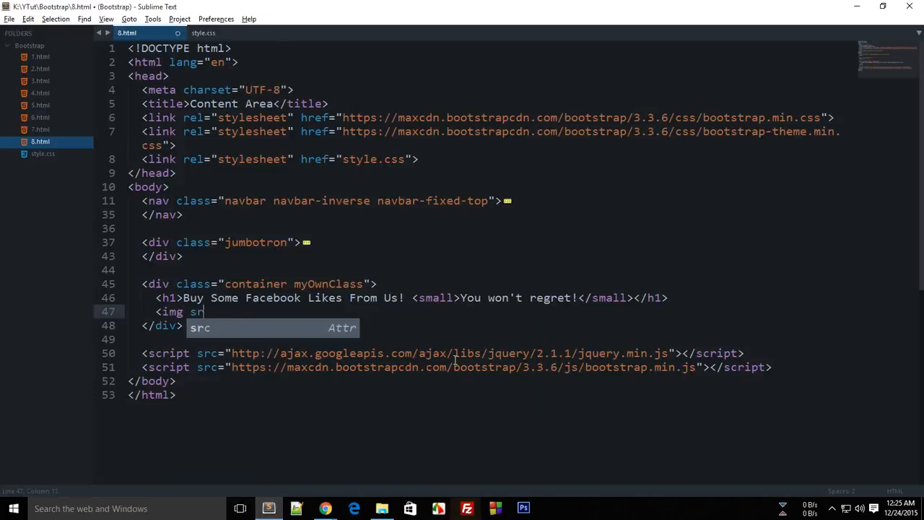
type("c=\"https://www.facebook.com/images/fb_icon_325x325.png\">")
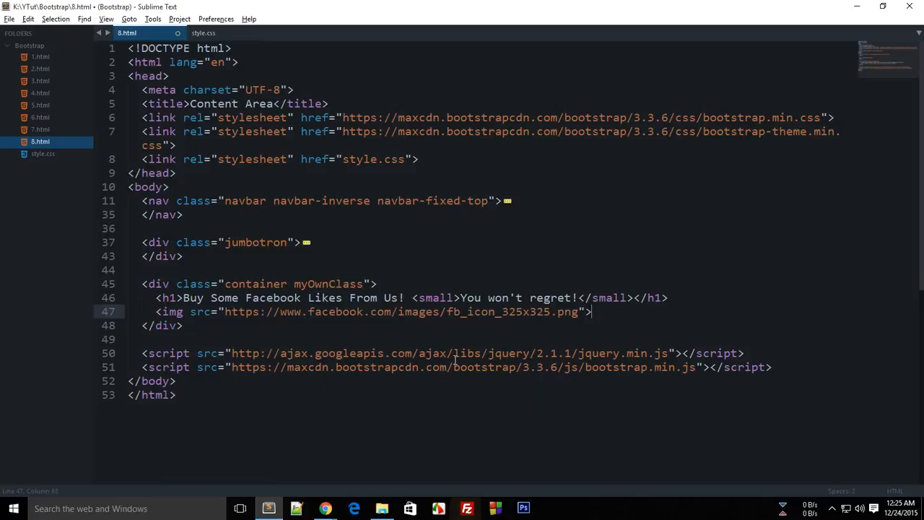
type("<div class=\"center\">")
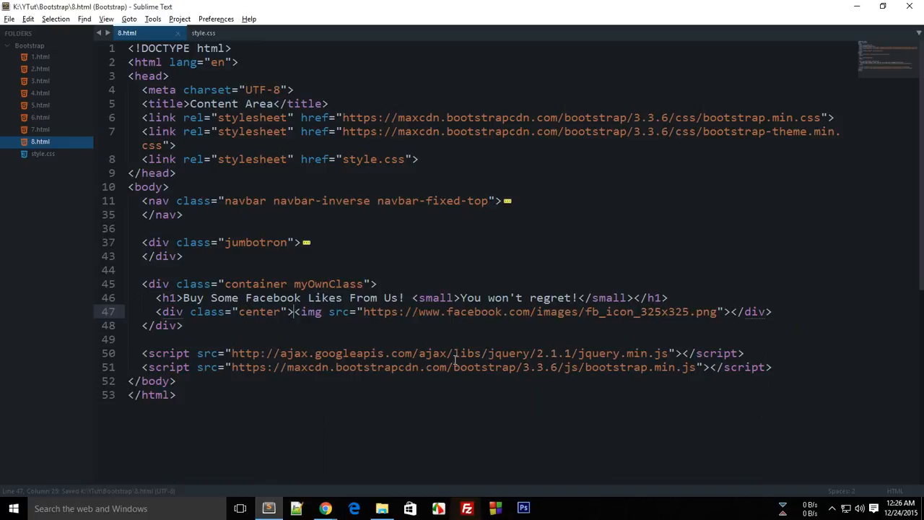
left_click(203, 32)
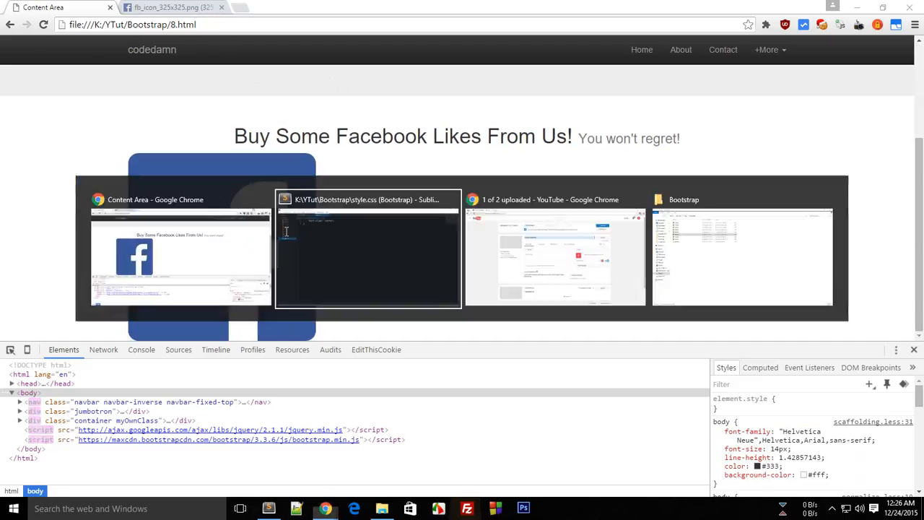
Reload 8.html in Chrome to confirm the heading and Facebook icon are centred
left_click(368, 249)
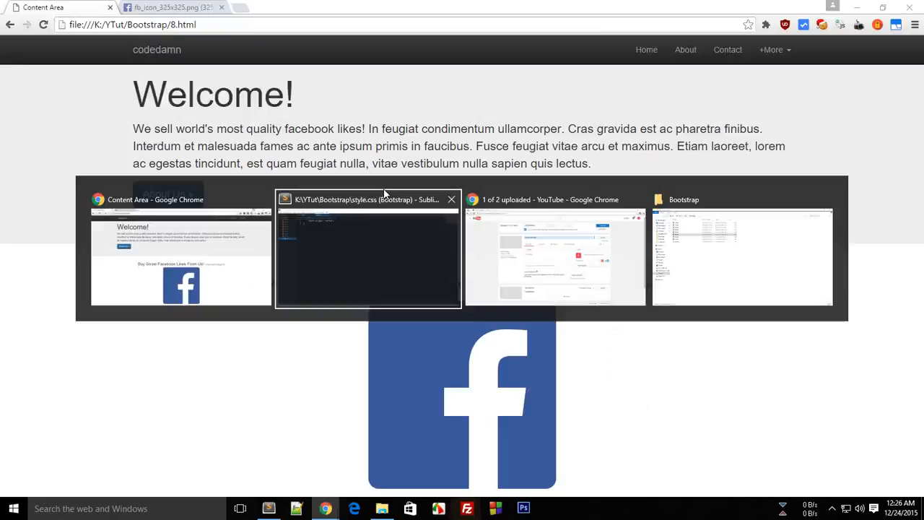
left_click(368, 199)
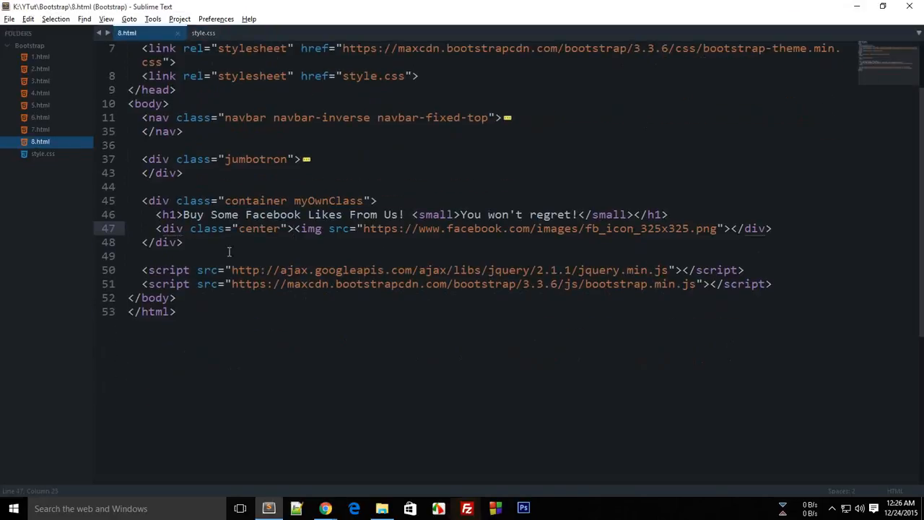
Add an empty div with class purchaseButtons below the image line
key("enter")
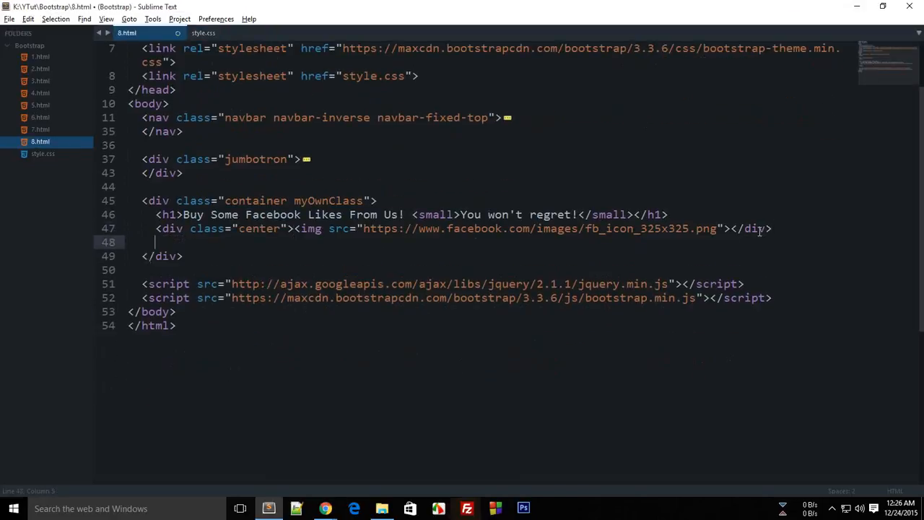
key("backspace")
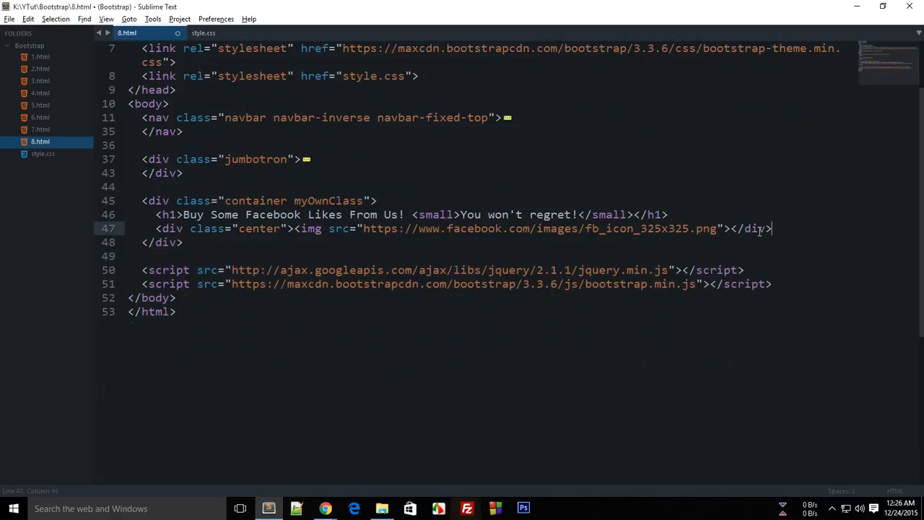
key("enter")
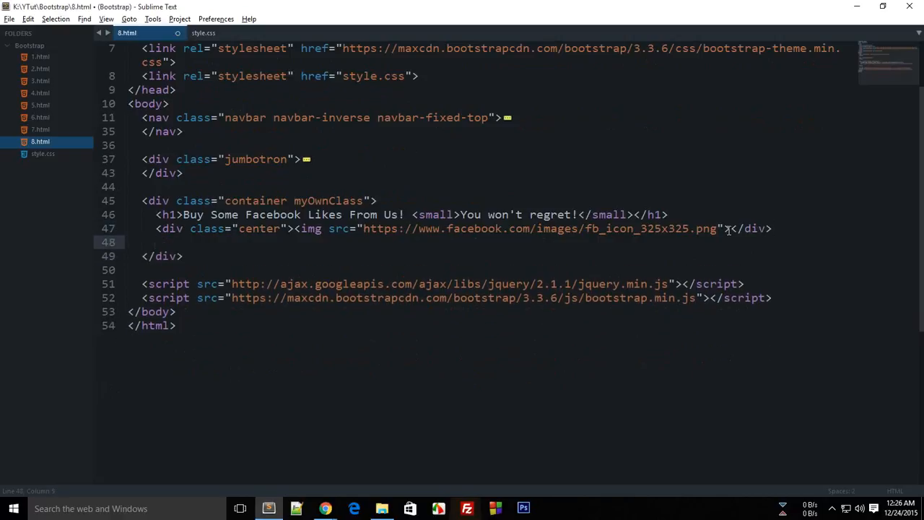
key("enter")
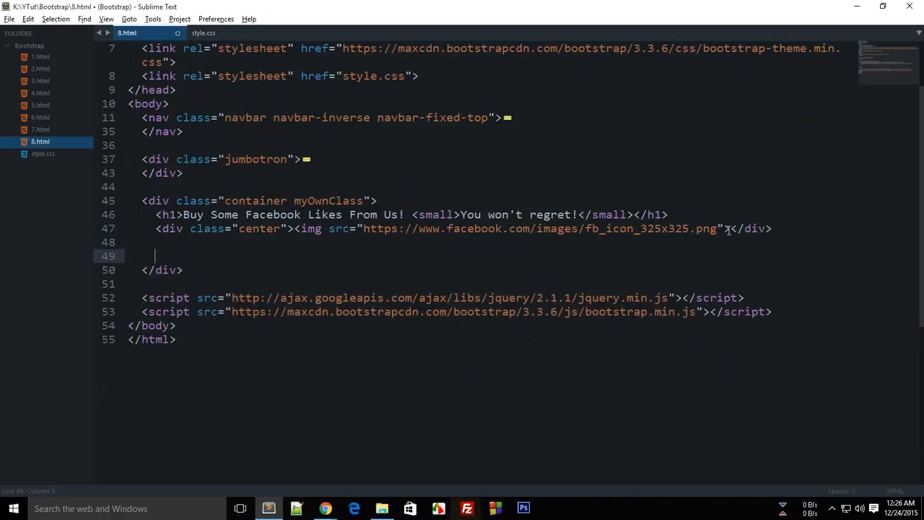
type("<div")
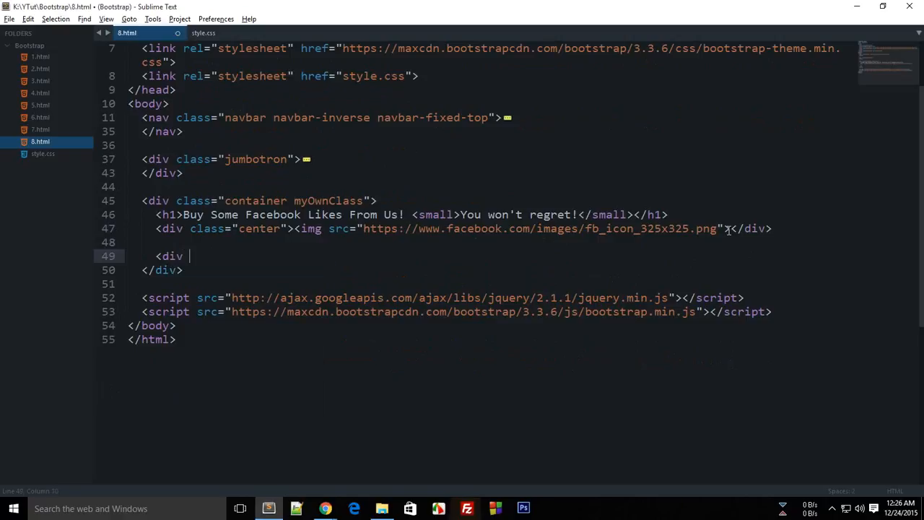
type("class=\"pur\"")
type("</div>")
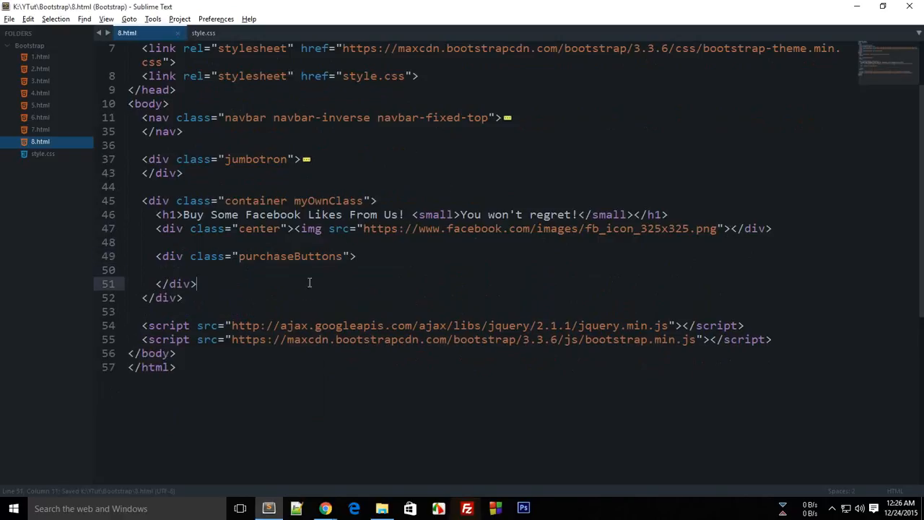
left_click(40, 129)
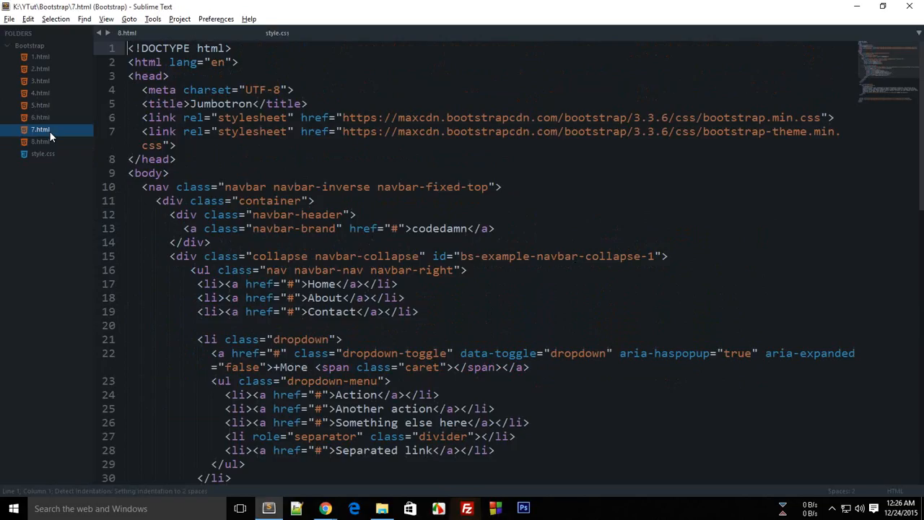
Copy the btn-primary button line from 4.html and return to 8.html
left_click(41, 117)
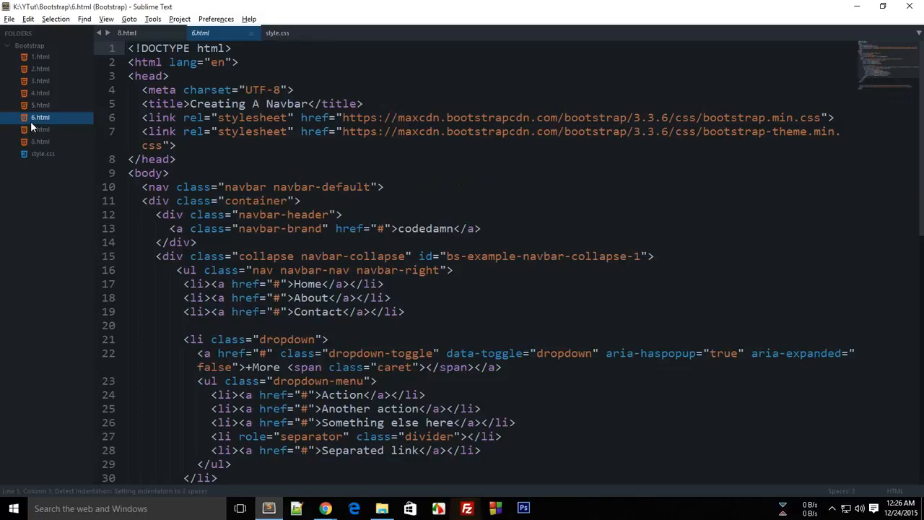
left_click(40, 92)
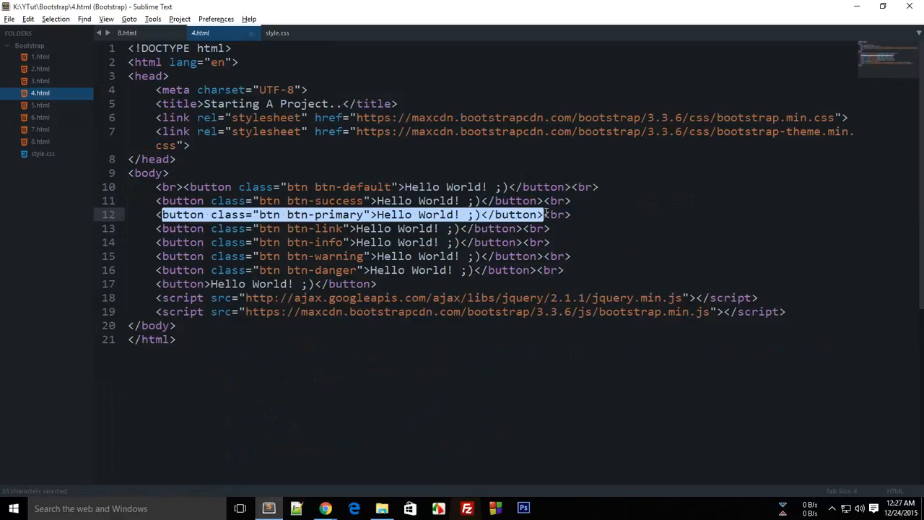
left_click(126, 32)
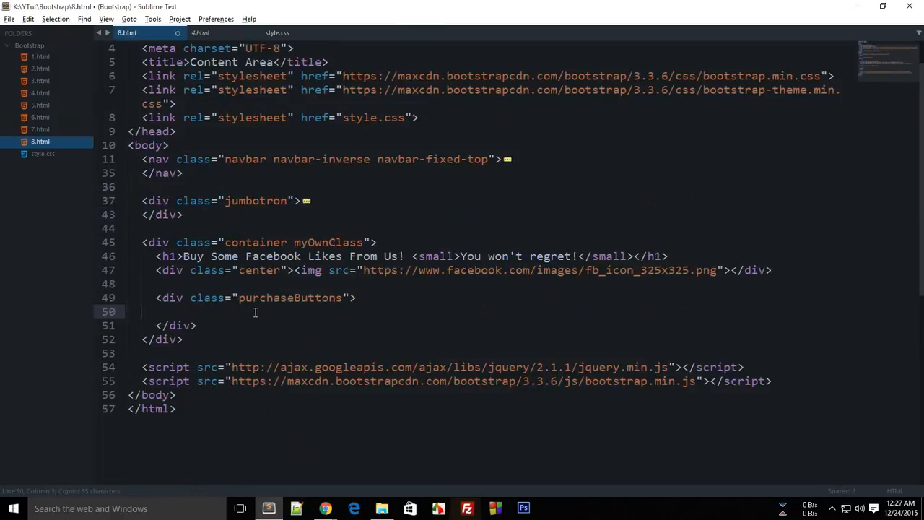
Paste the btn-primary button and relabel it 'Pay via PayPal (50$ For 10K Likes)'
type("button class=\"btn btn-primary\">Hello World! ;)</button>")
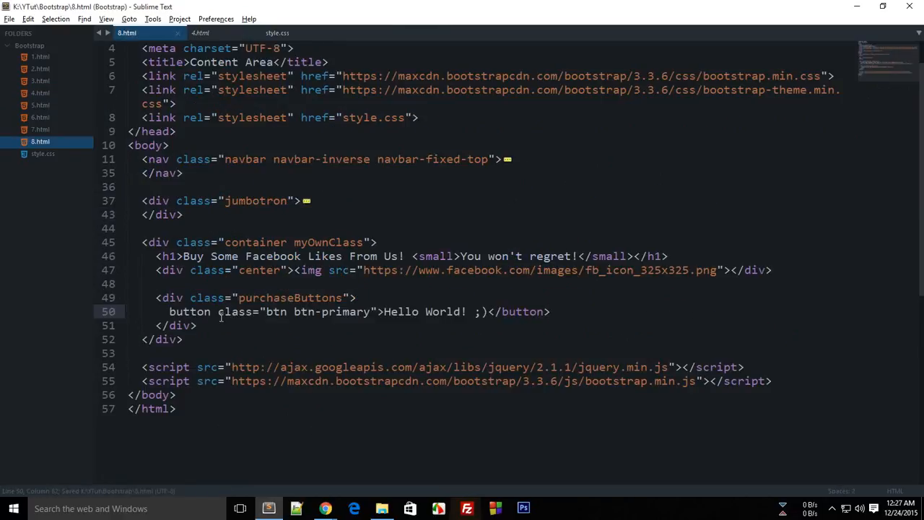
type("<")
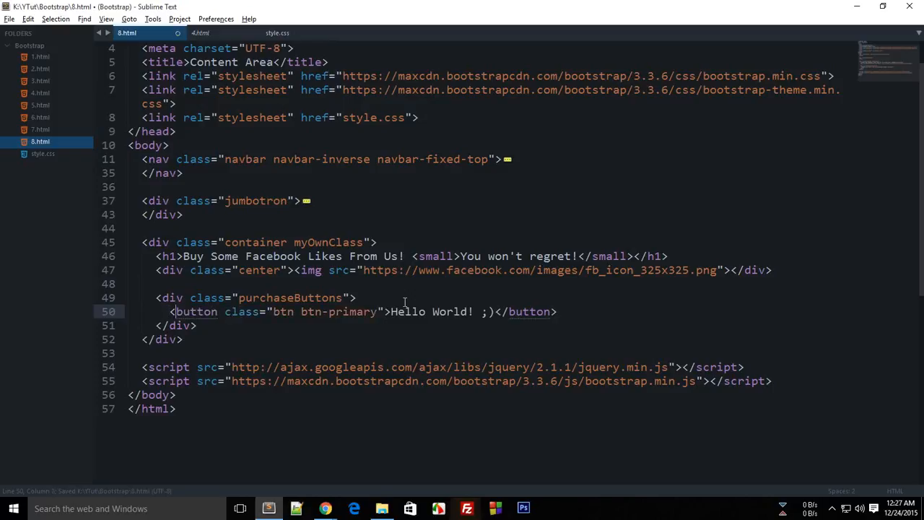
double_click(408, 311)
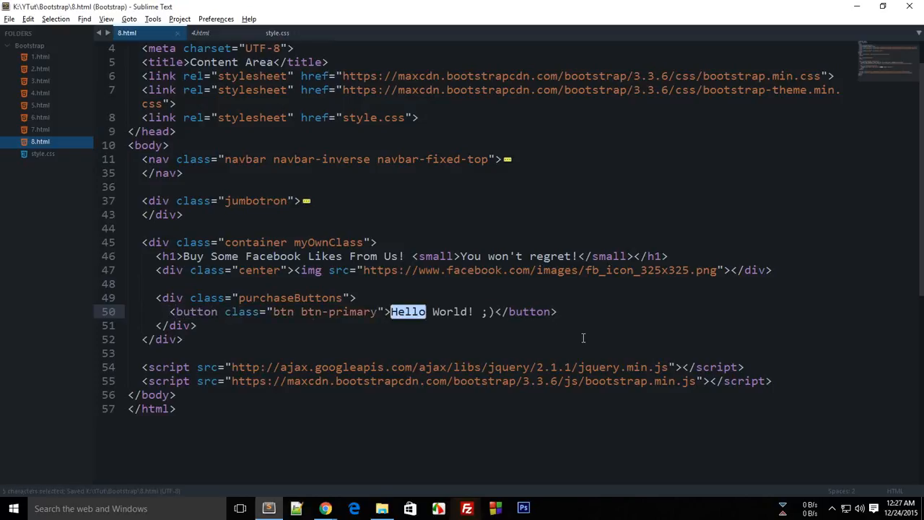
type("Pay via")
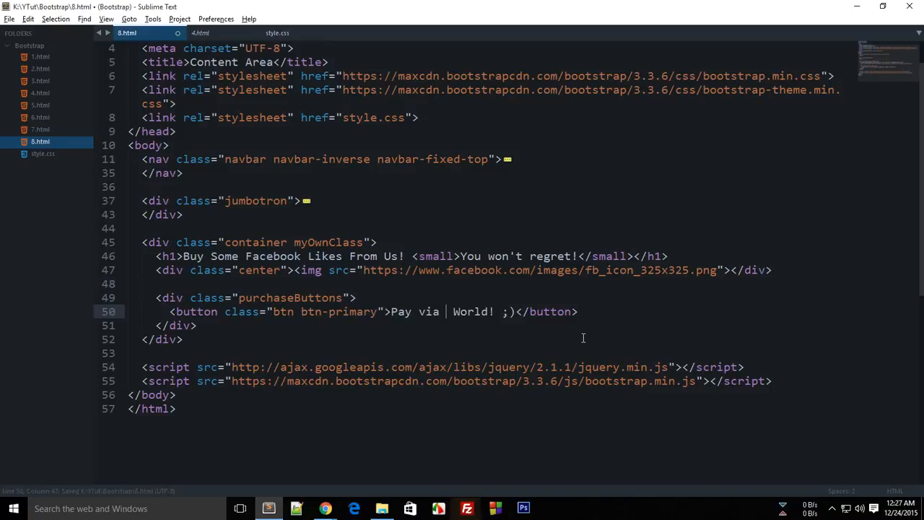
type("PayPal")
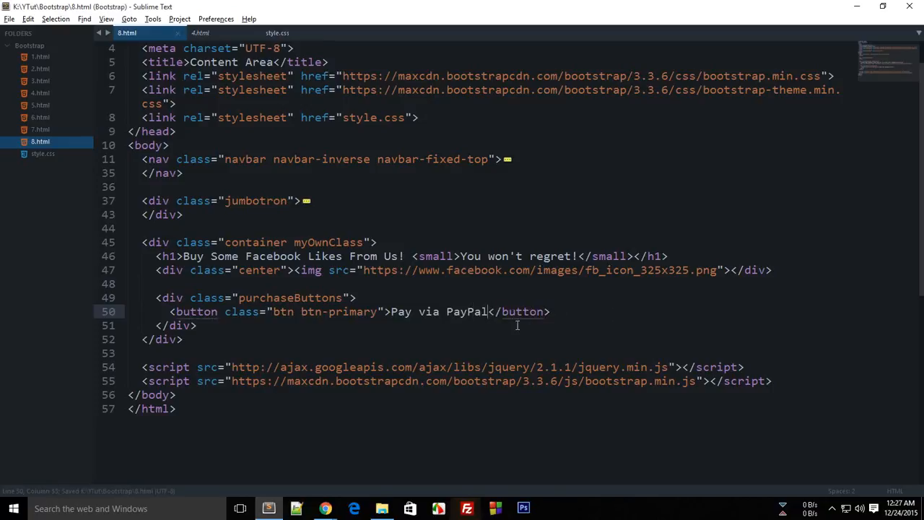
type("(50$ For 1")
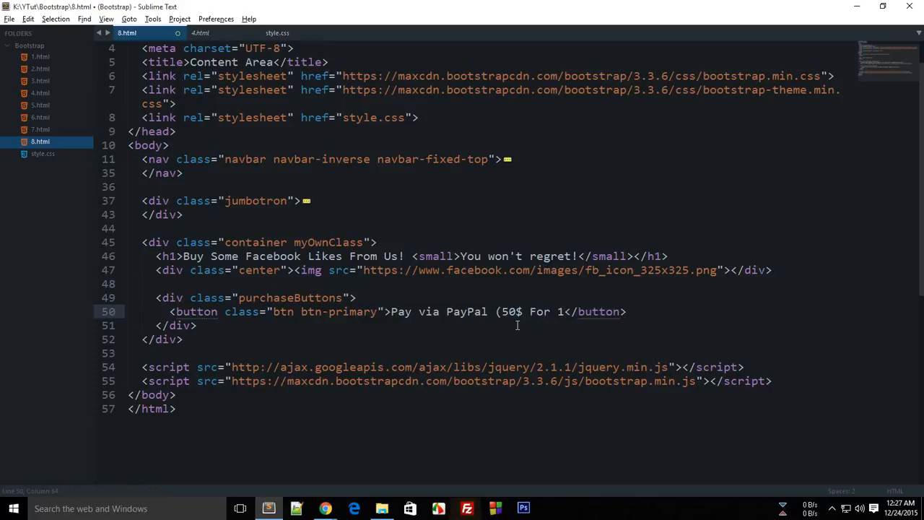
type("0K")
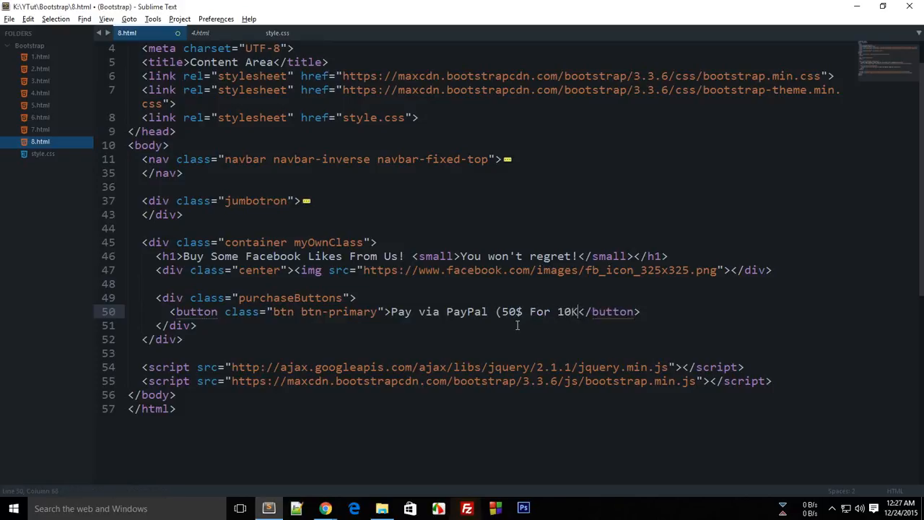
type("Likes")
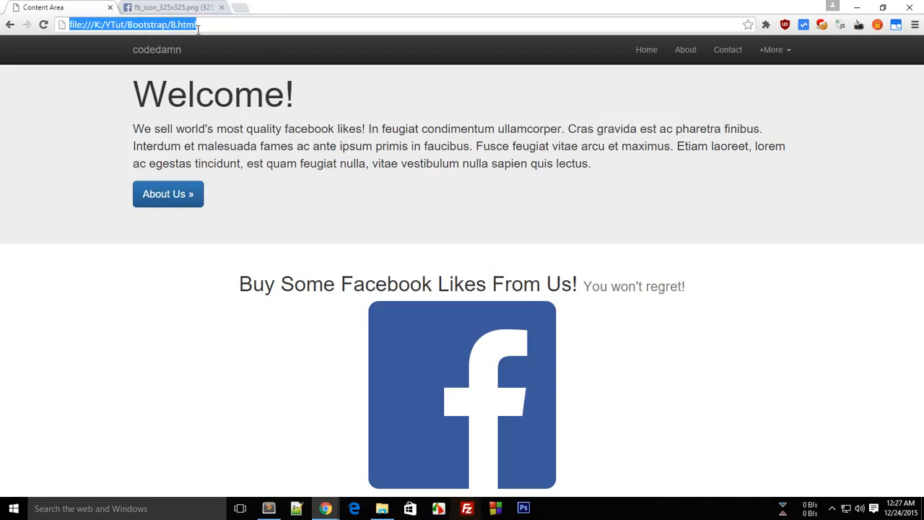
Scroll the reloaded page to check the 'Pay via PayPal (50$ For 10K Likes)' button, then return to the editor
scroll("down", 3)
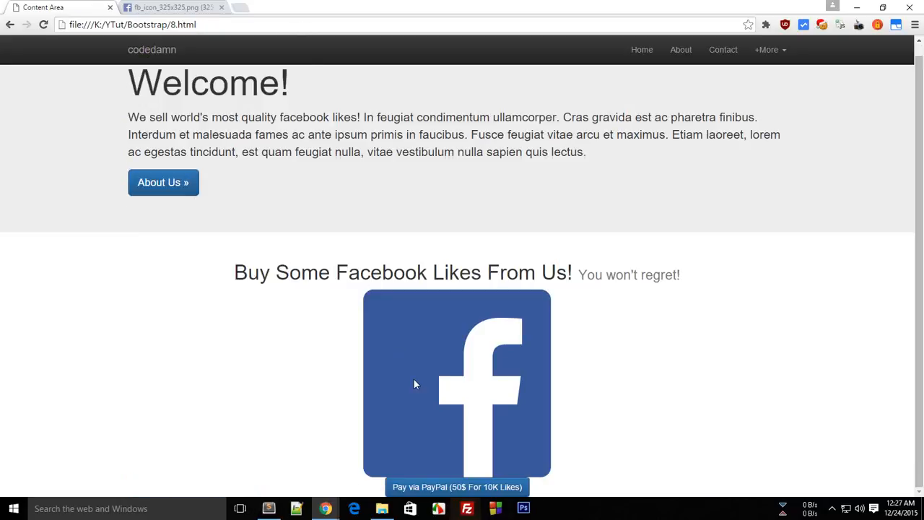
left_click(268, 509)
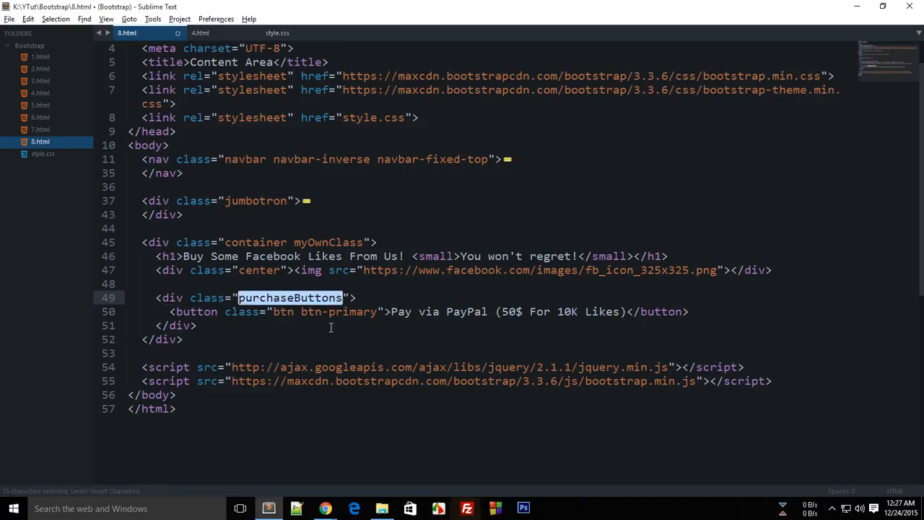
Start a .purchaseButtons rule with an opening brace in style.css
left_click(277, 32)
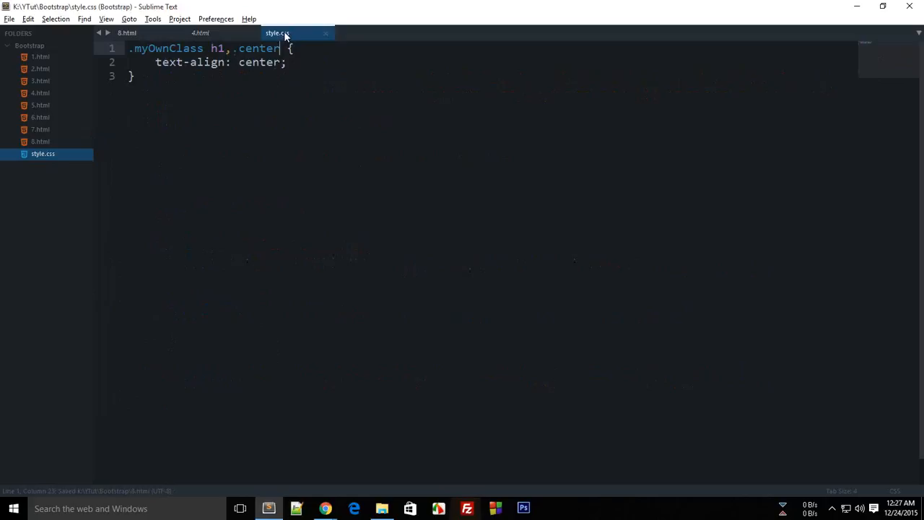
type(".purchaseButtons")
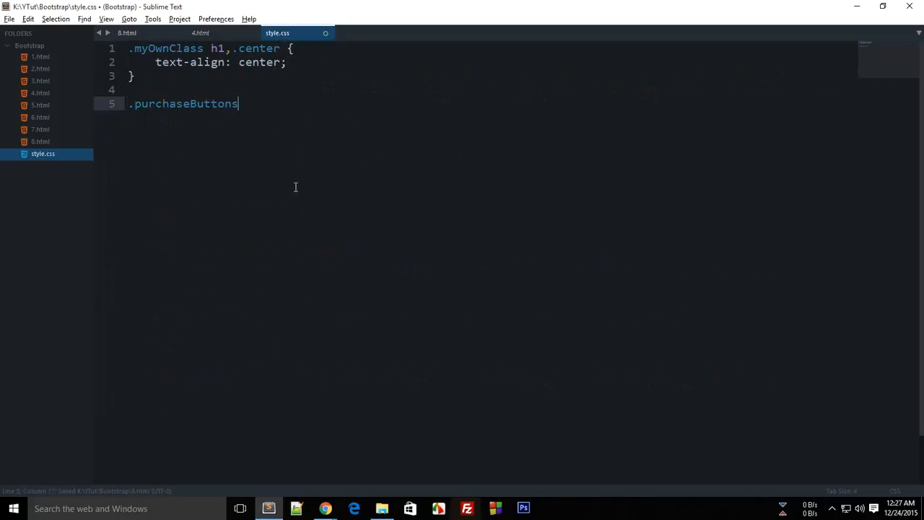
type("{")
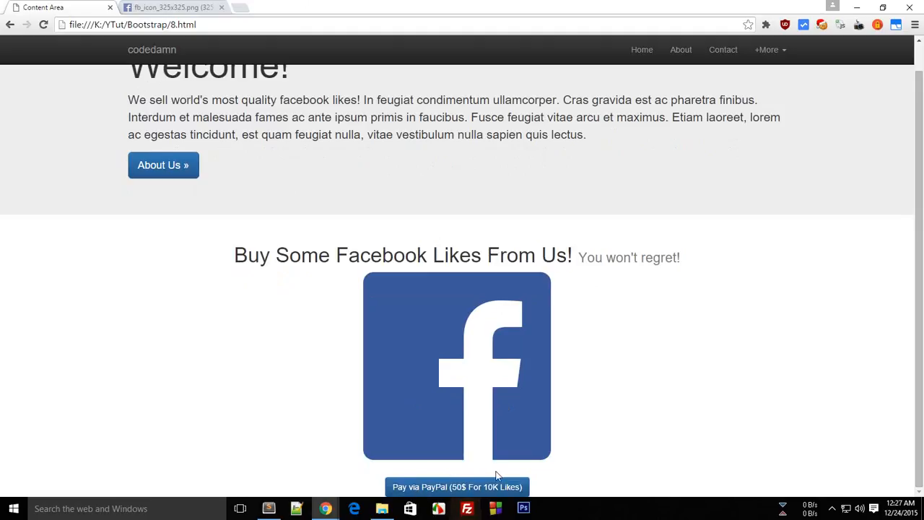
scroll("up", 3)
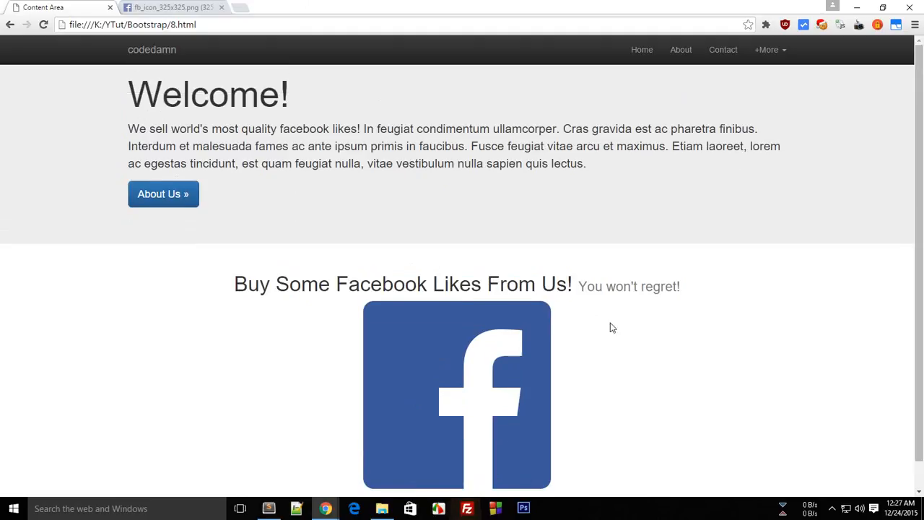
mouse_move(566, 321)
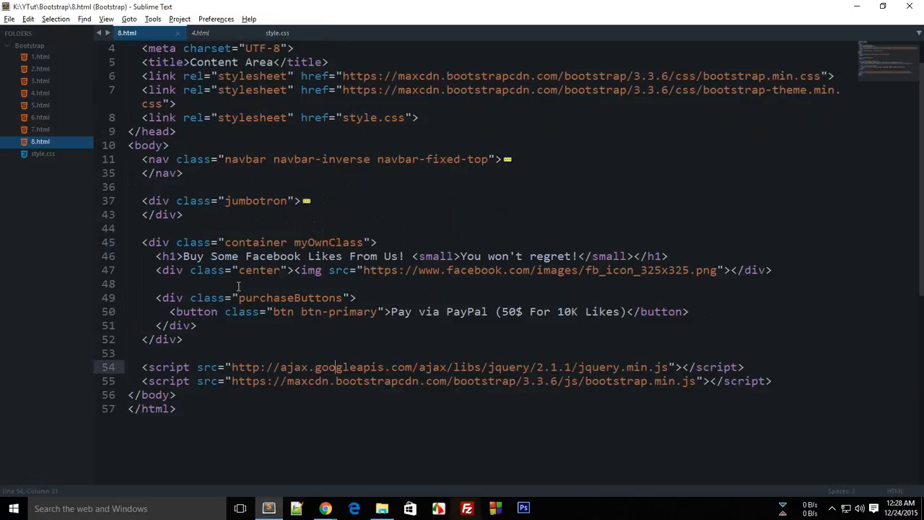
left_click(324, 508)
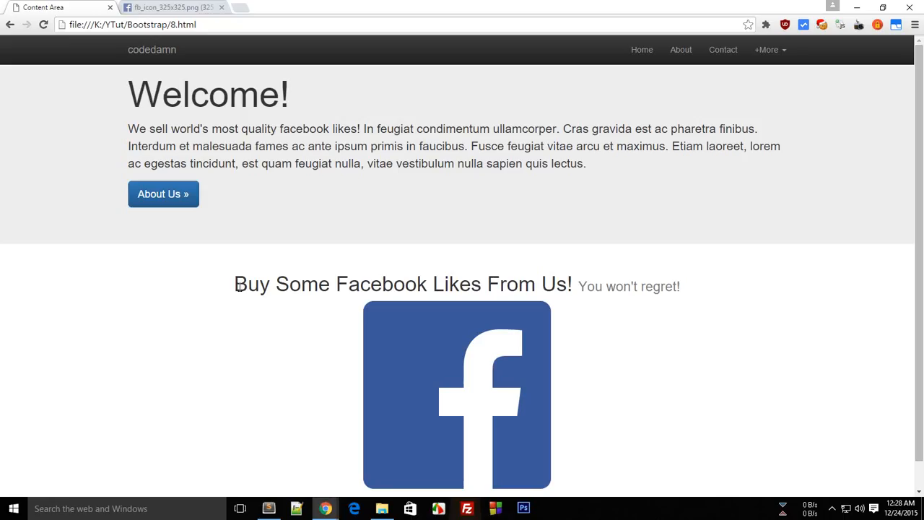
mouse_move(287, 352)
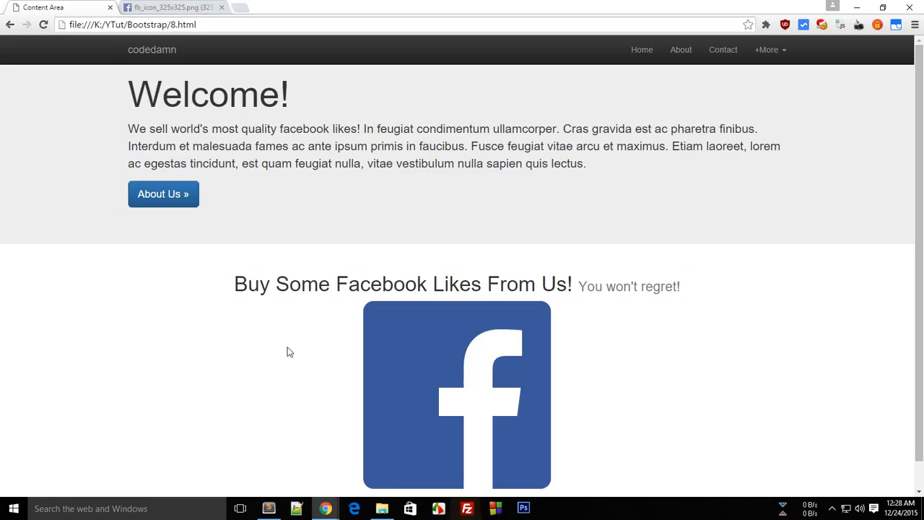
scroll("down", 3)
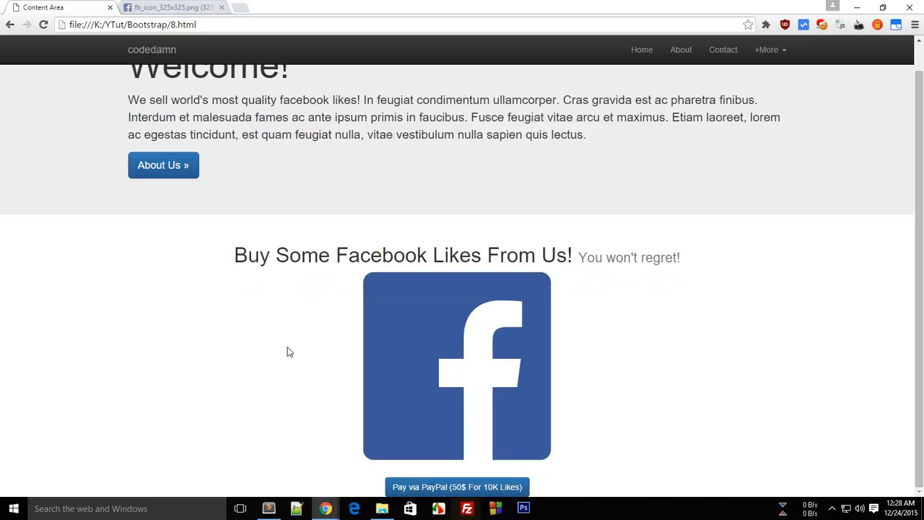